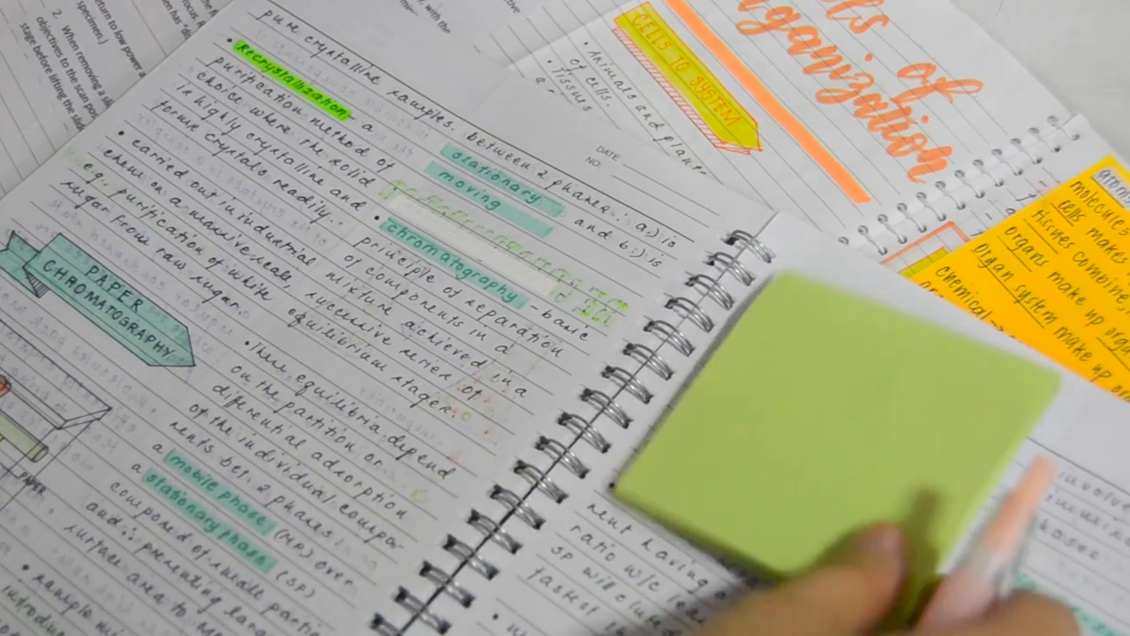
mouse_move(839, 424)
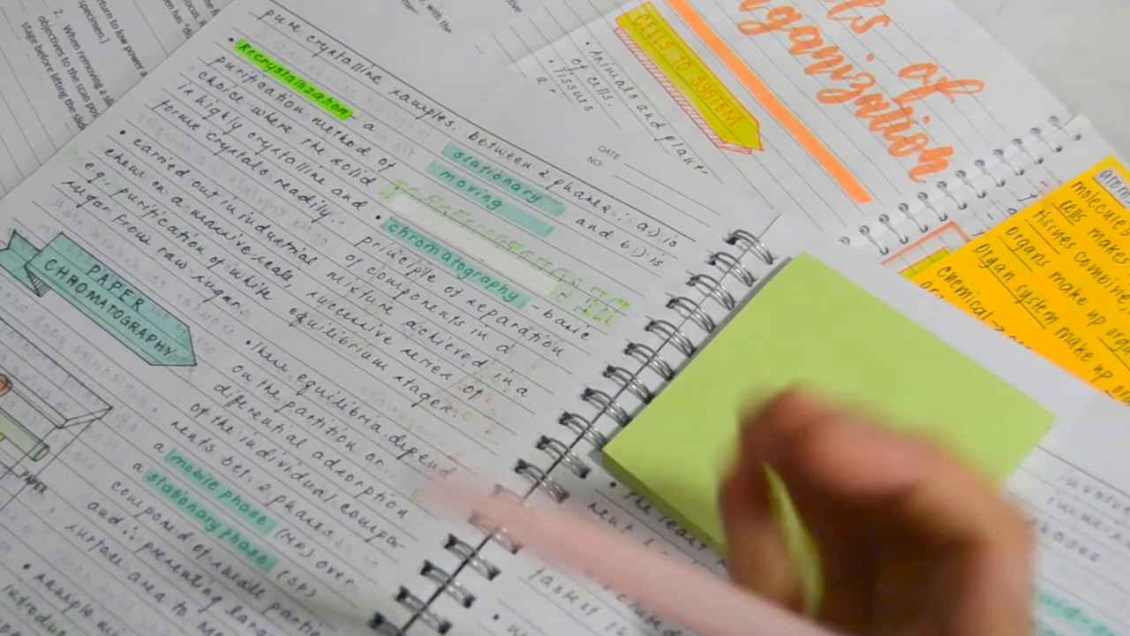